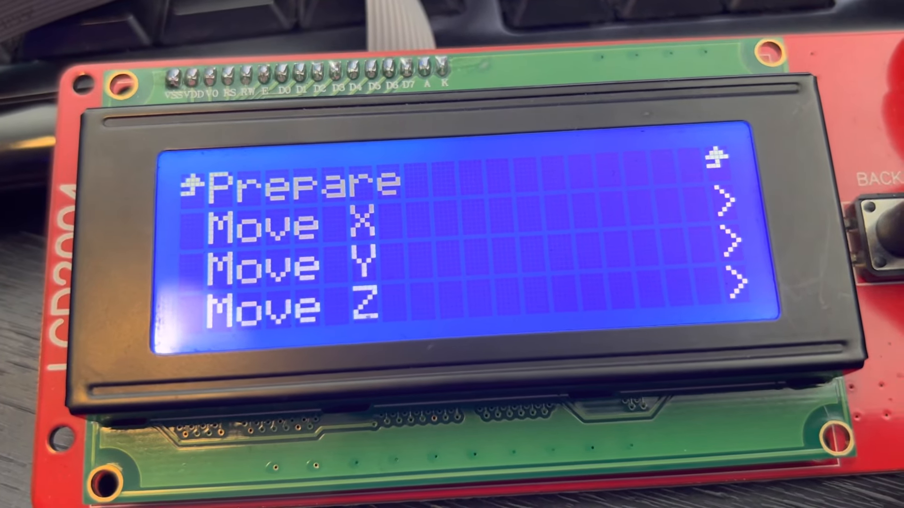
pyautogui.click(858, 241)
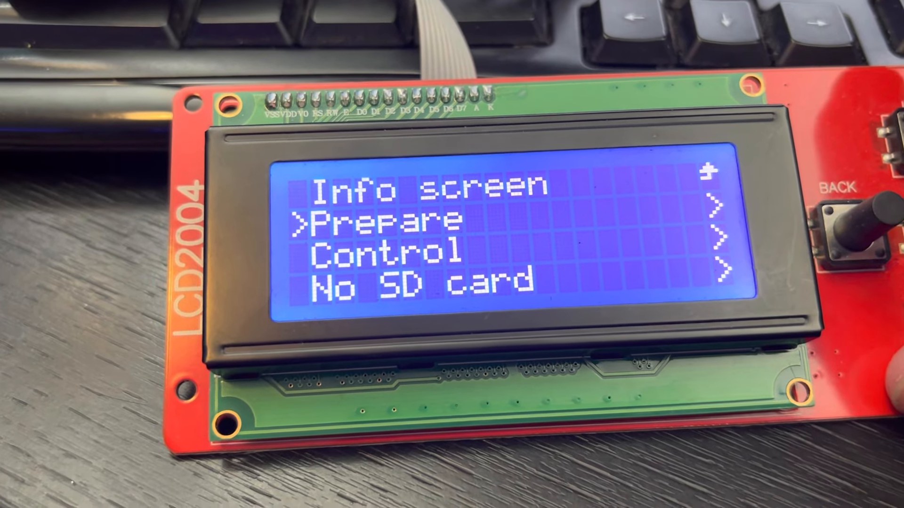
pyautogui.click(853, 236)
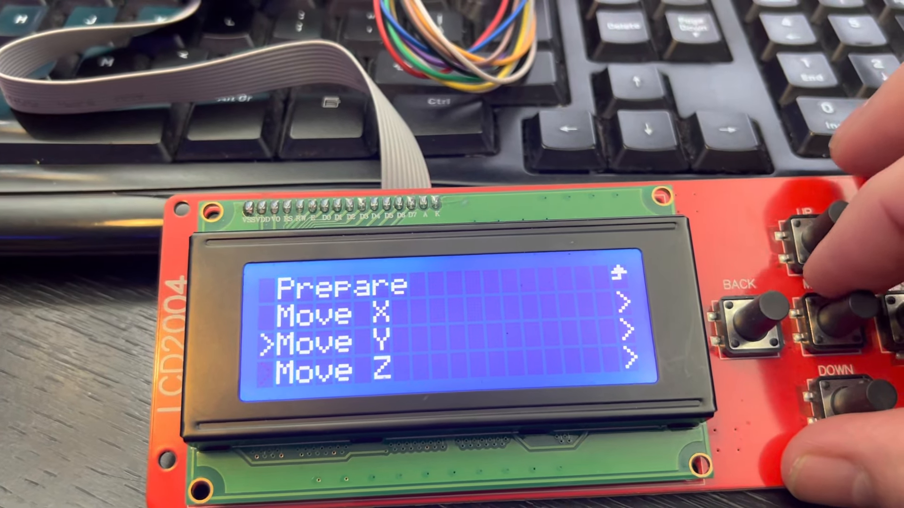
pyautogui.click(807, 242)
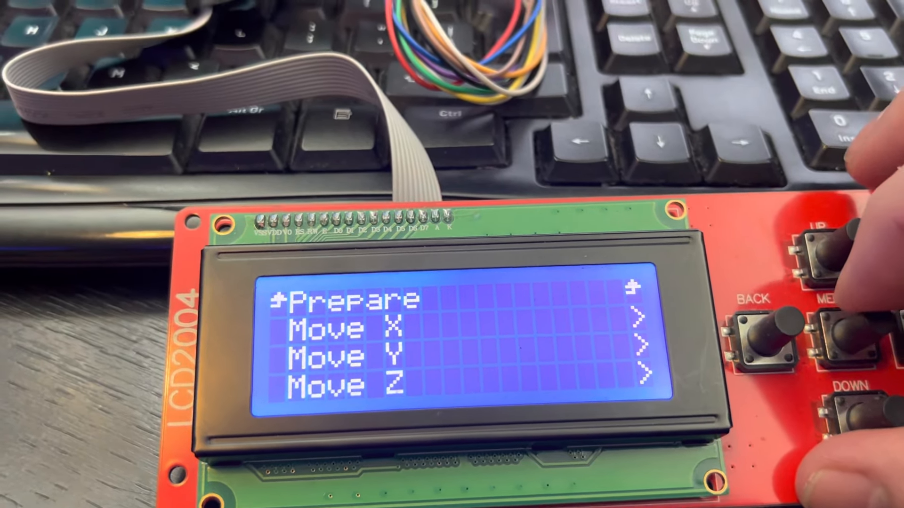